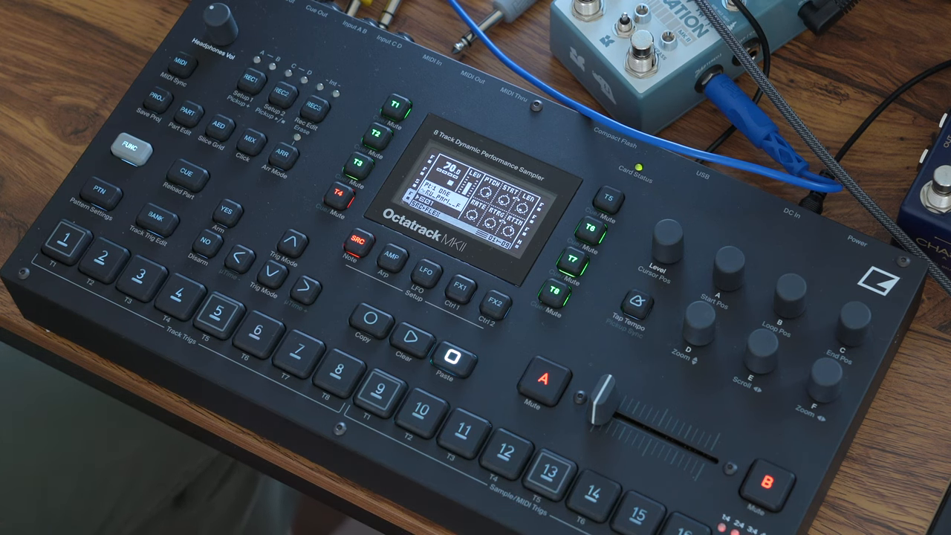
- Enter trigs on the step keys and start pattern playback
{"action": "left_click", "coordinate": [379, 388]}
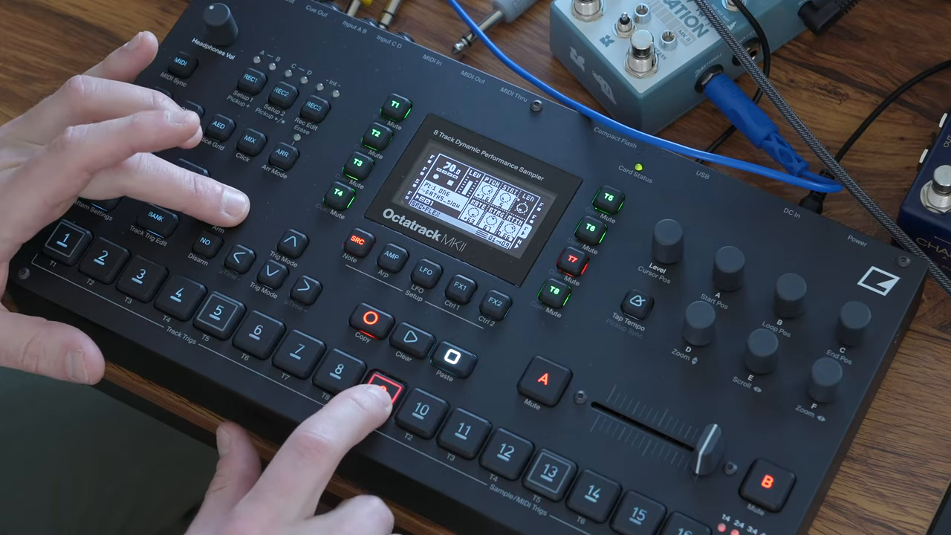
{"action": "left_click", "coordinate": [131, 147]}
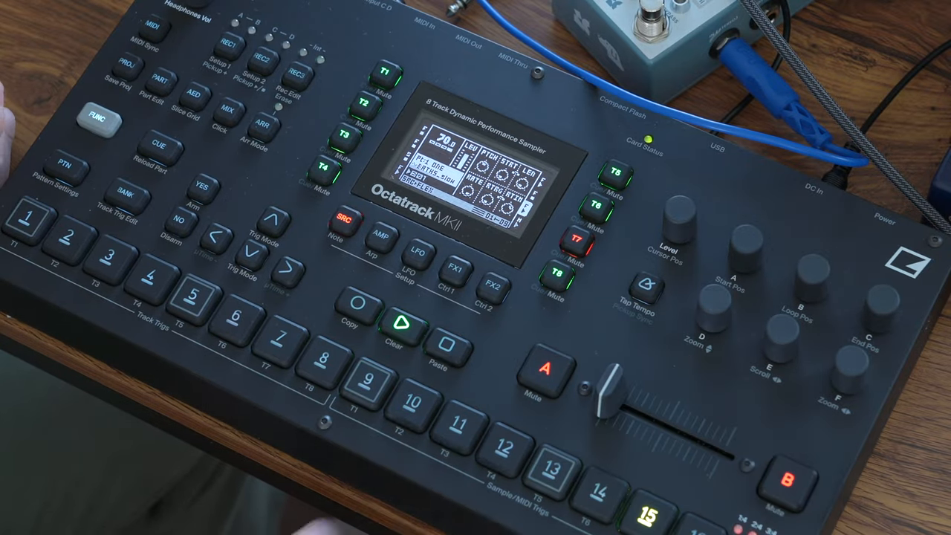
- Mute and unmute a track with its trig key while the pattern plays
{"action": "left_click", "coordinate": [449, 348]}
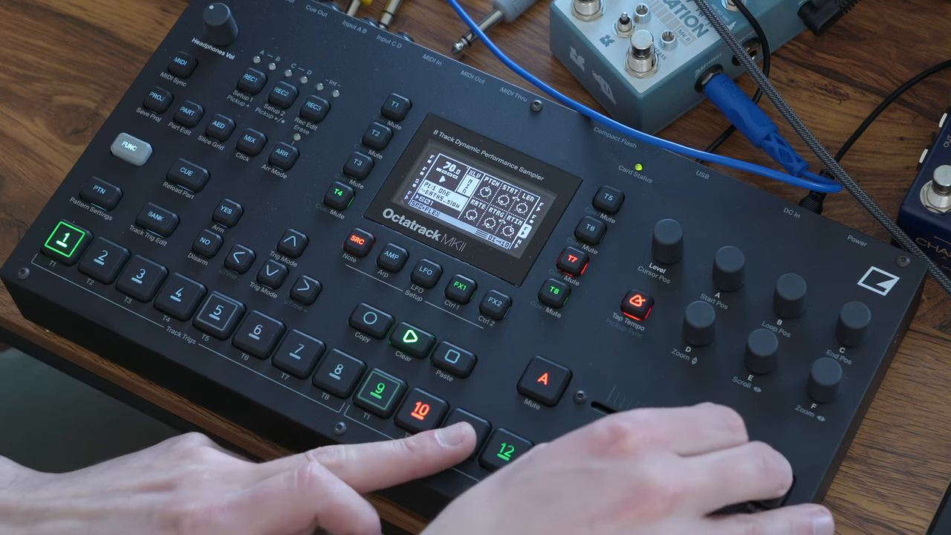
{"action": "left_click", "coordinate": [452, 431]}
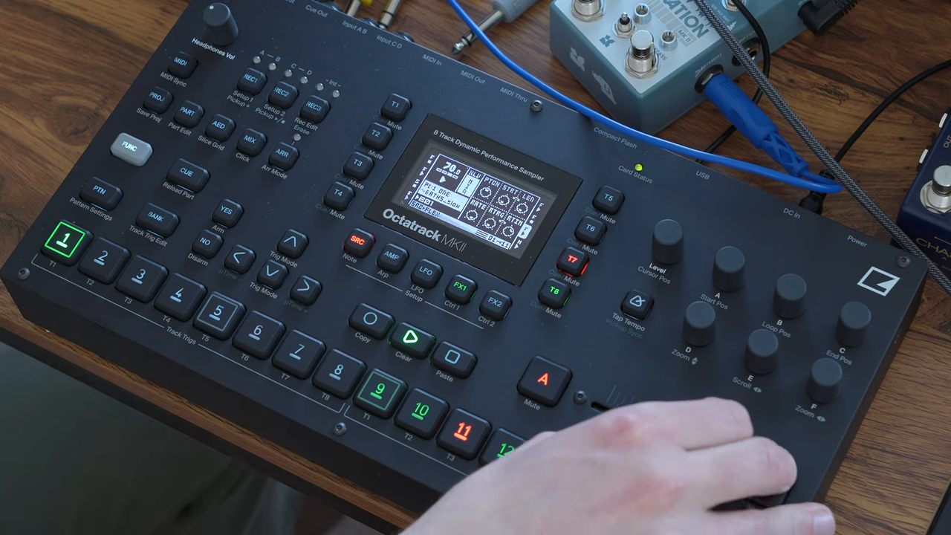